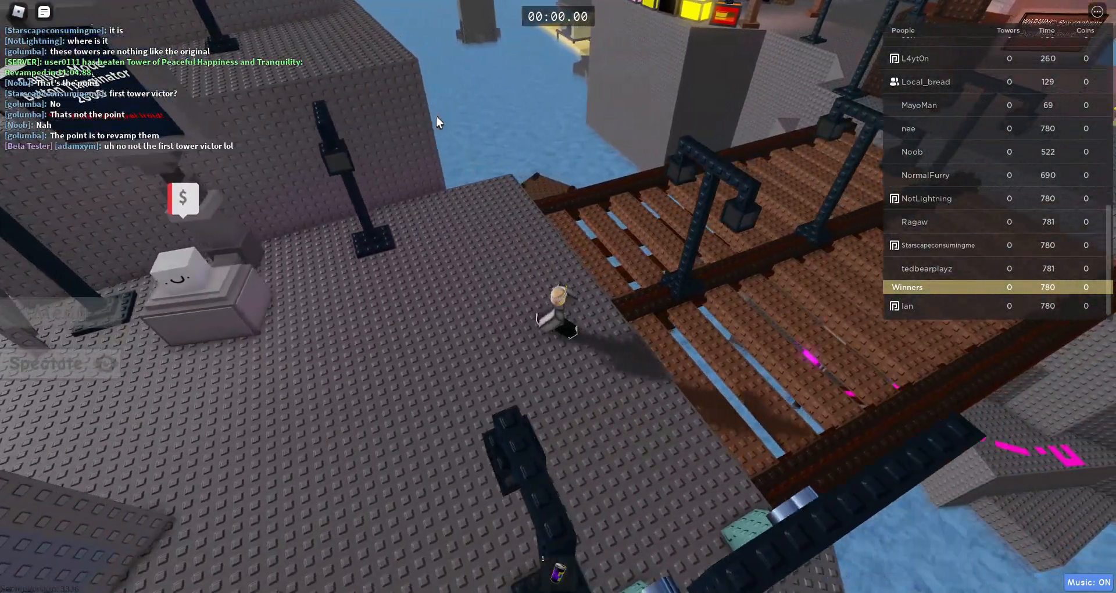
pyautogui.moveTo(235, 298)
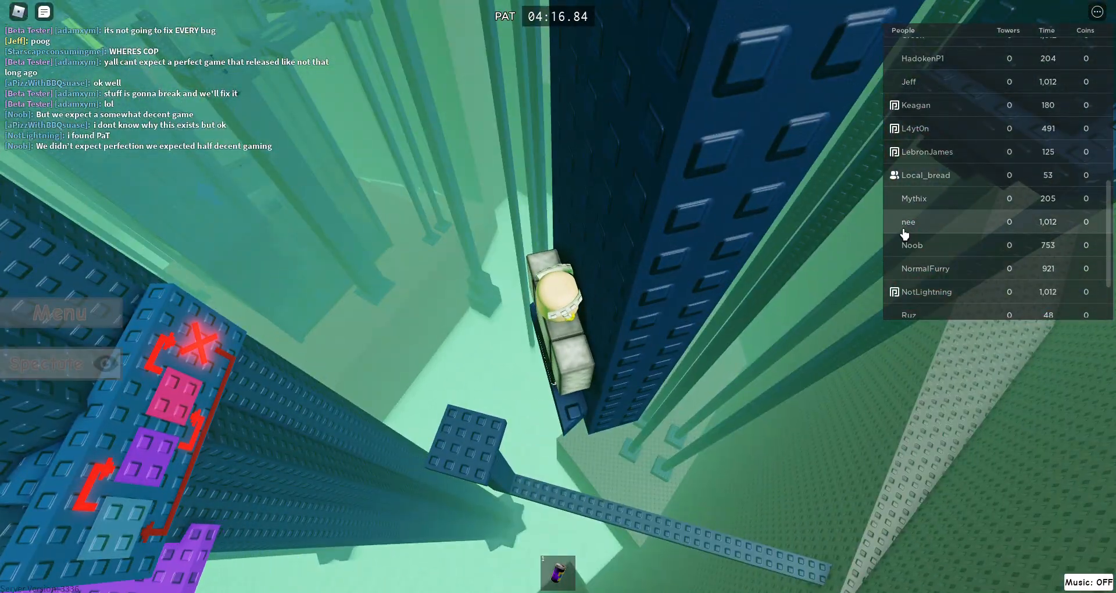
pyautogui.scroll(3)
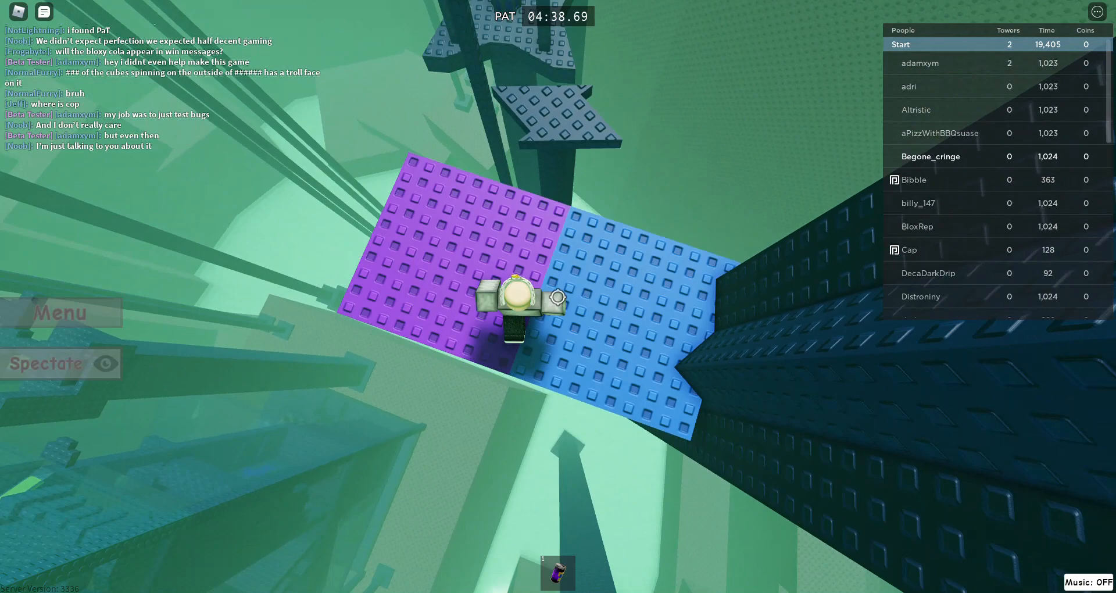
pyautogui.moveTo(558, 299)
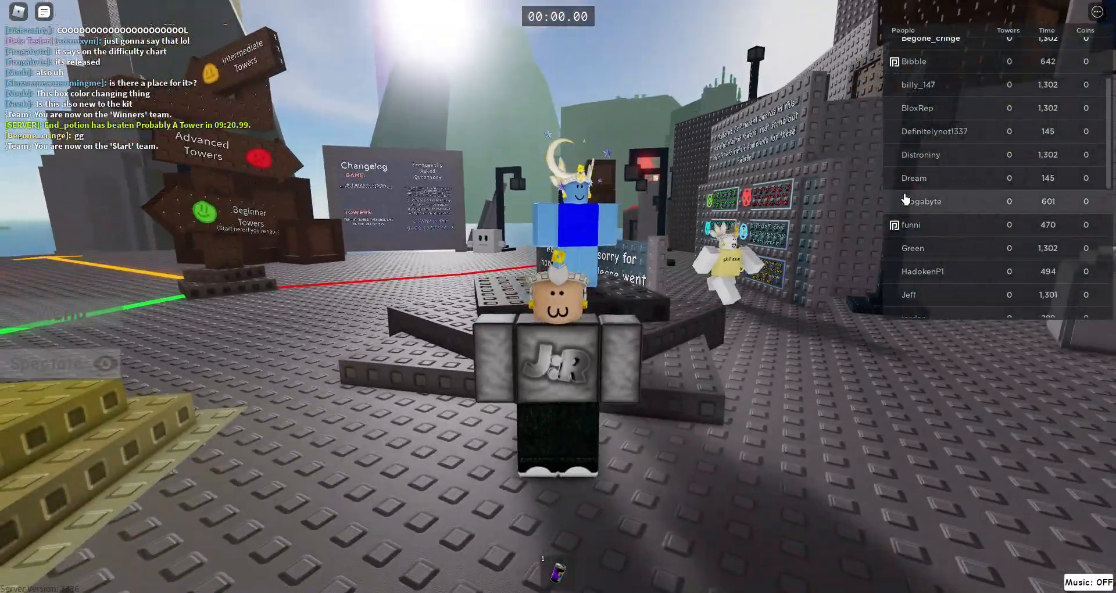
pyautogui.moveTo(758, 218)
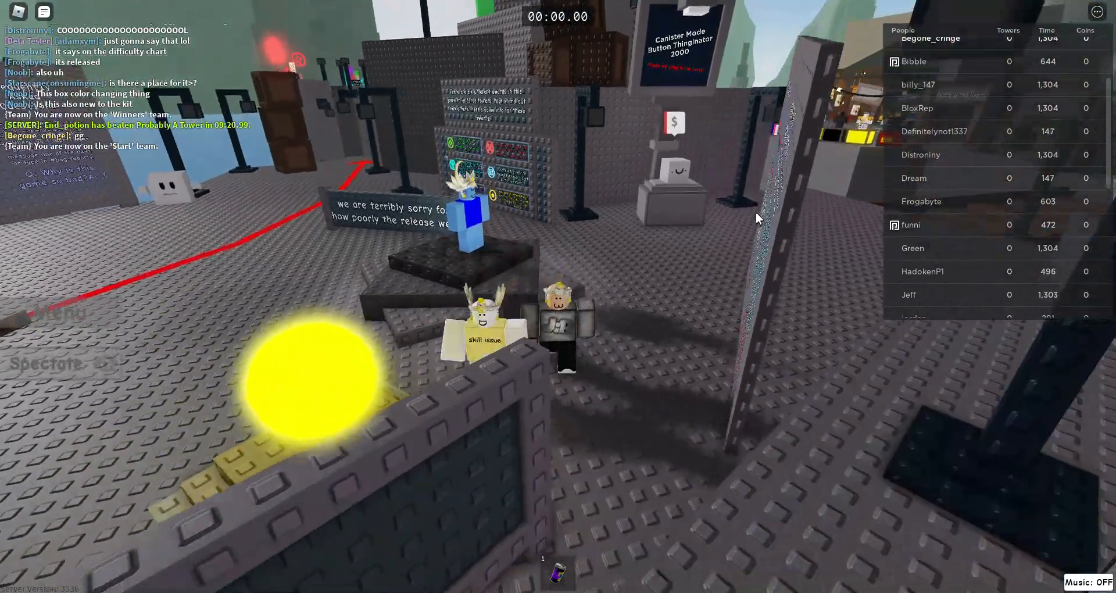